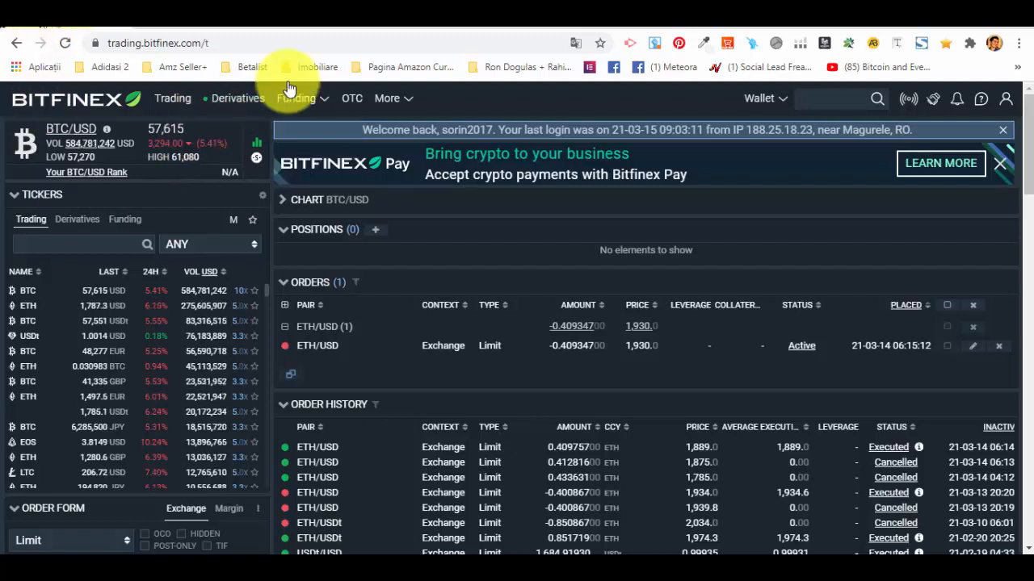
pyautogui.moveTo(268, 136)
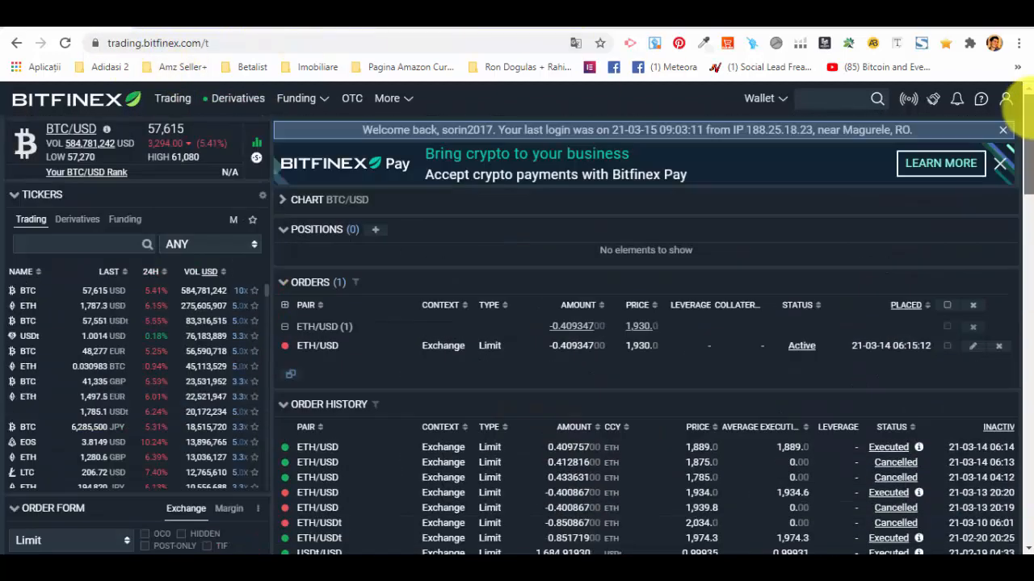
pyautogui.moveTo(526, 469)
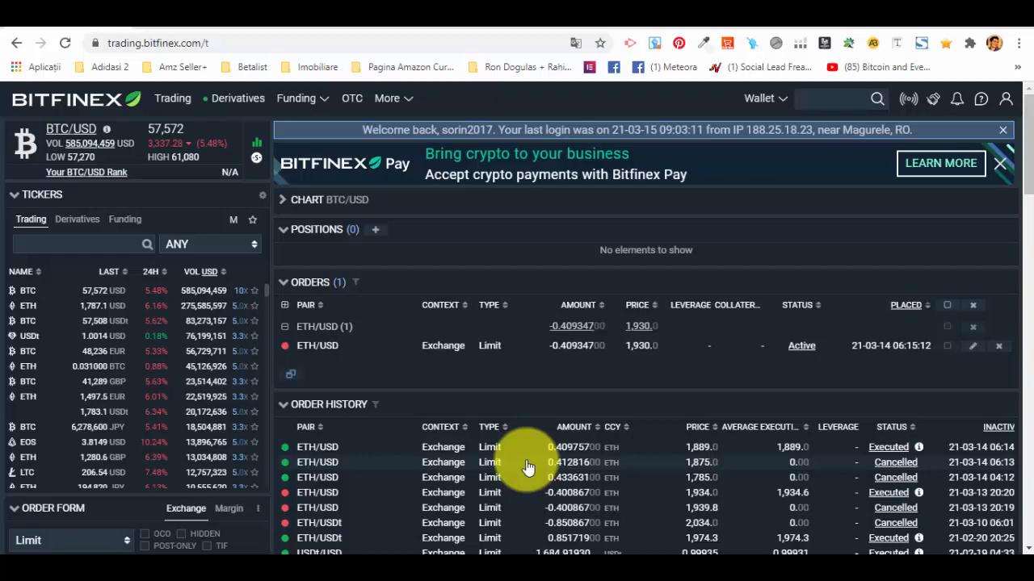
pyautogui.moveTo(236, 165)
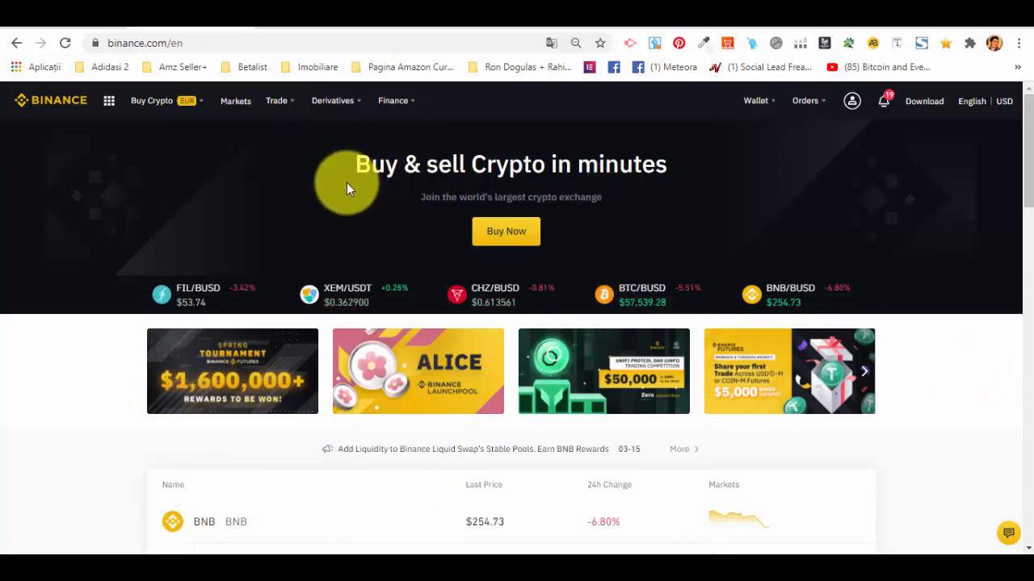
pyautogui.moveTo(311, 223)
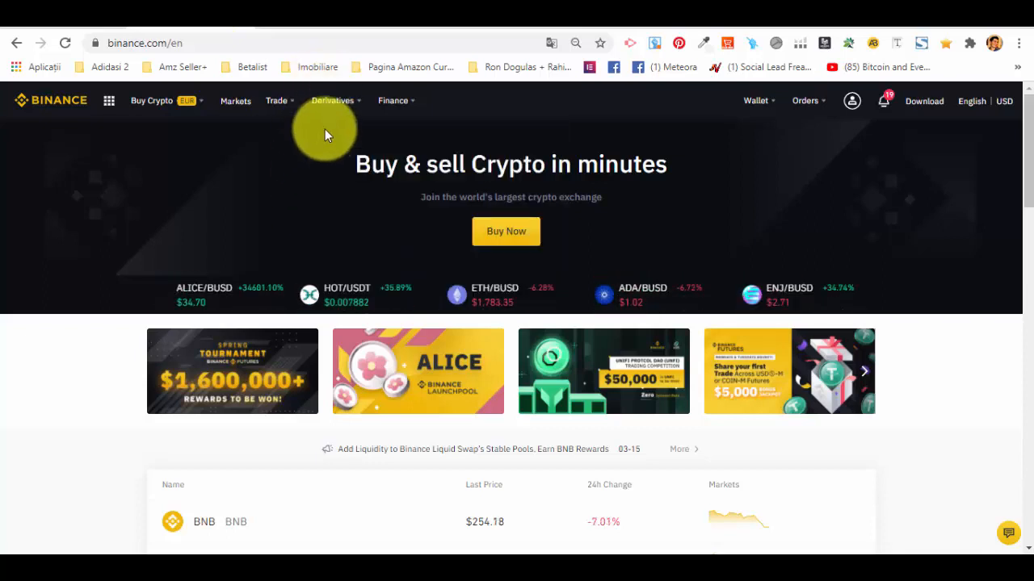
pyautogui.moveTo(329, 220)
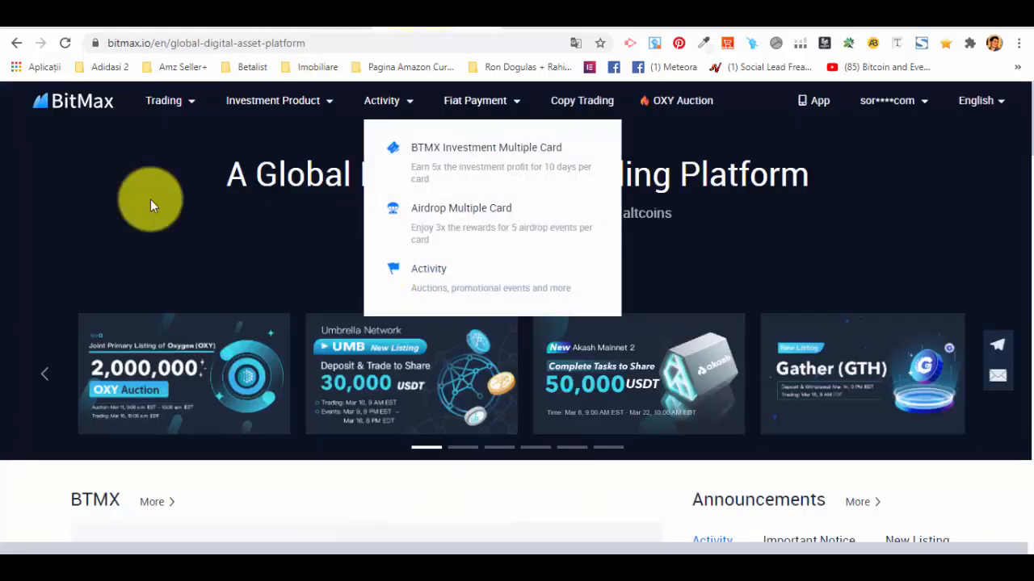
pyautogui.moveTo(169, 299)
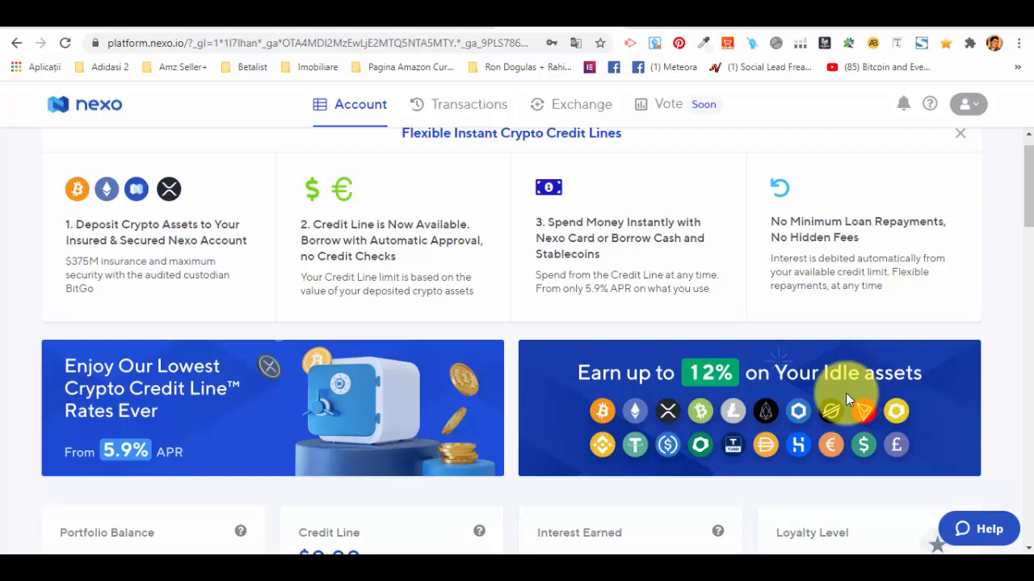
pyautogui.moveTo(949, 364)
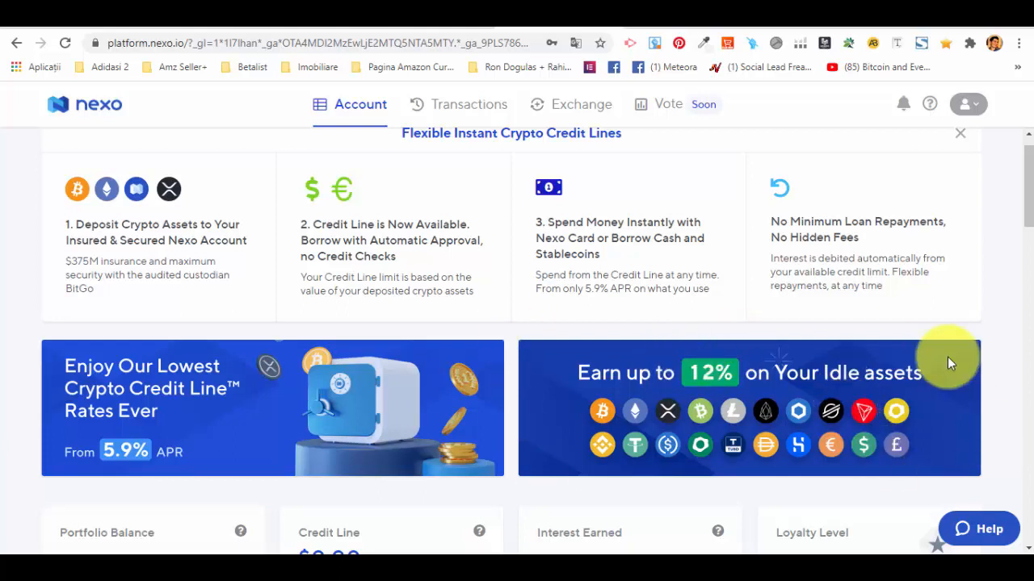
# - Go to the Bitfinex homepage and request the Sign Up page from its top bar
pyautogui.click(1021, 37)
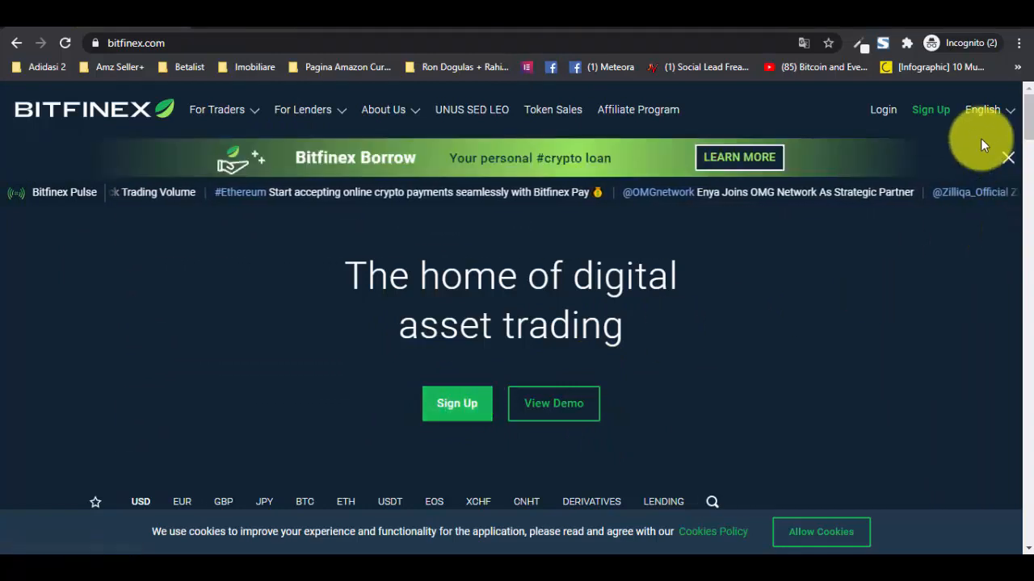
pyautogui.moveTo(930, 115)
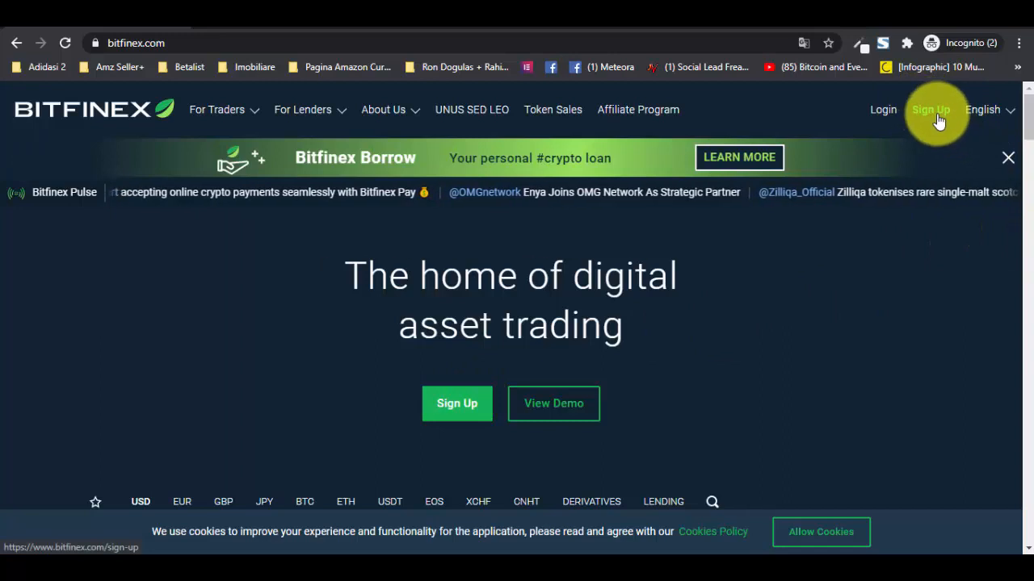
pyautogui.click(930, 110)
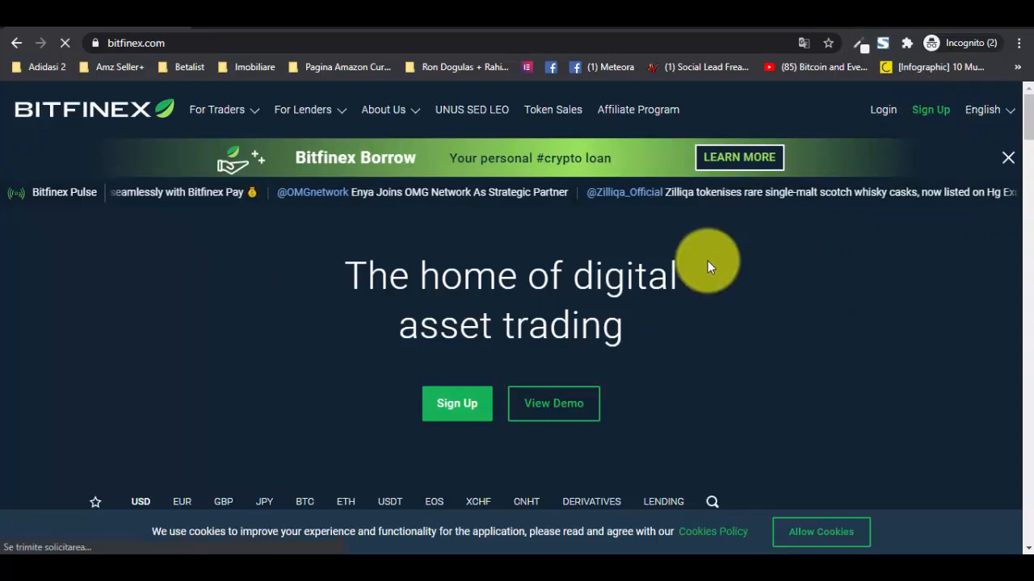
# - Bring the empty Open Account form into view, scrolling down to the captcha and Open Account button
pyautogui.click(456, 404)
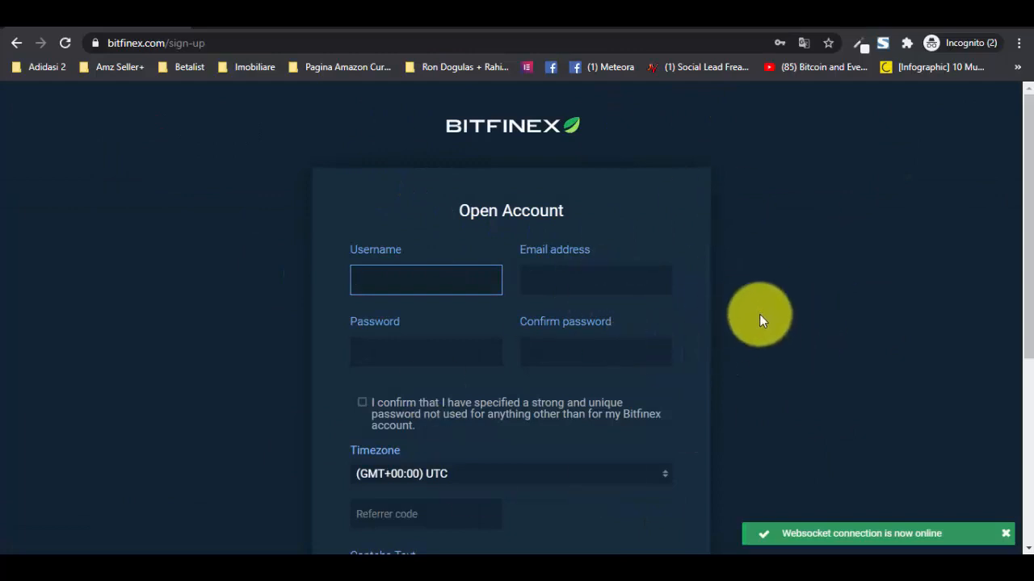
pyautogui.scroll(-3)
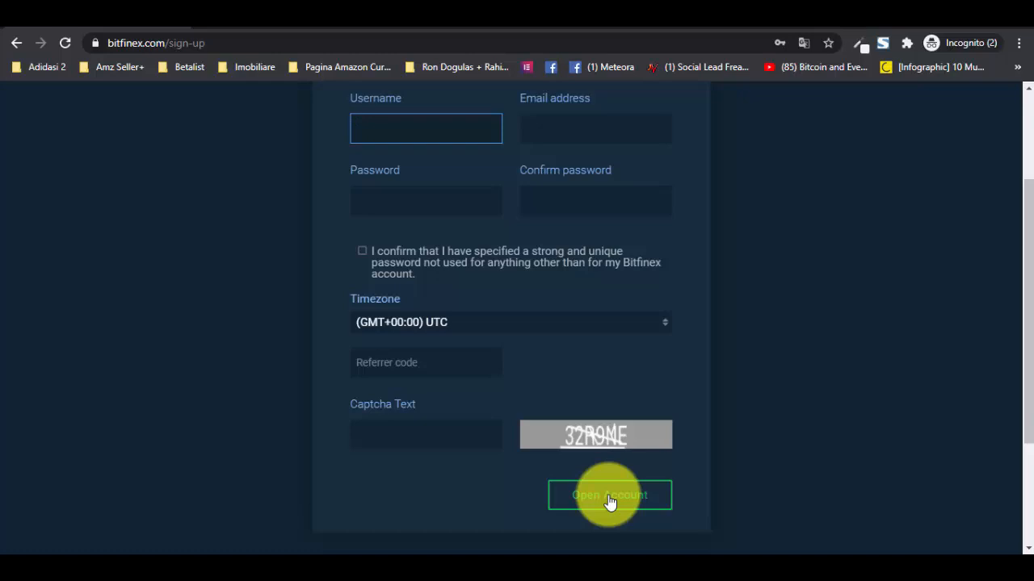
pyautogui.click(426, 129)
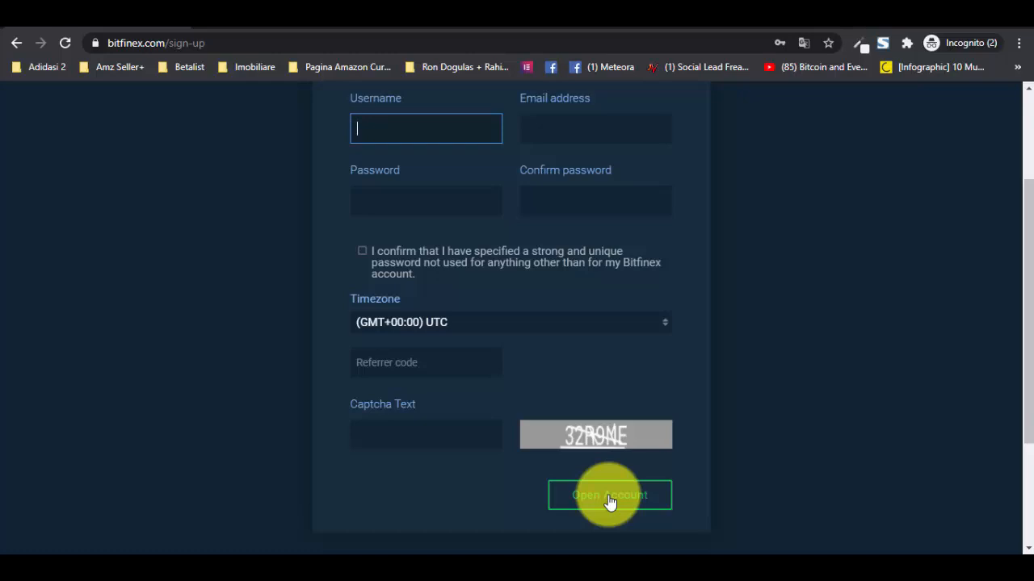